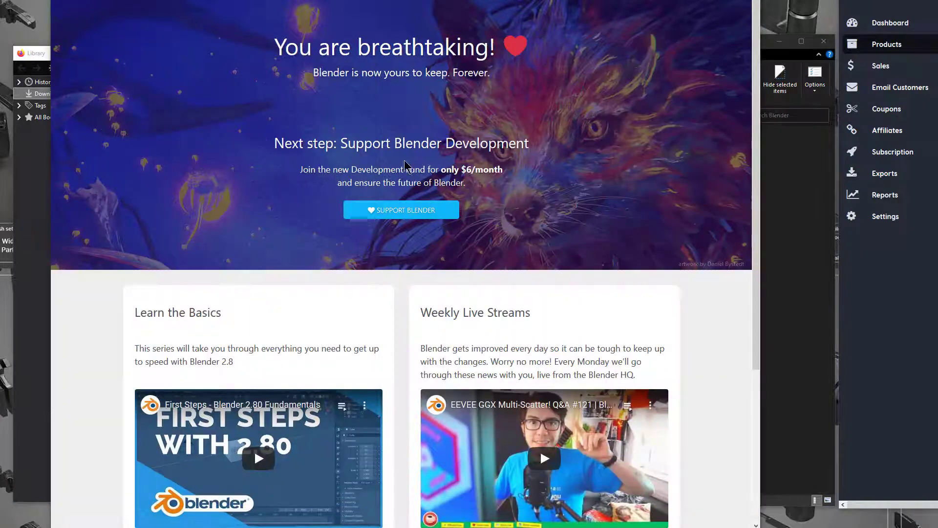
- Select the blender-2.90.1-windows64 zip in Firefox's Downloads Library
scroll(down, 3)
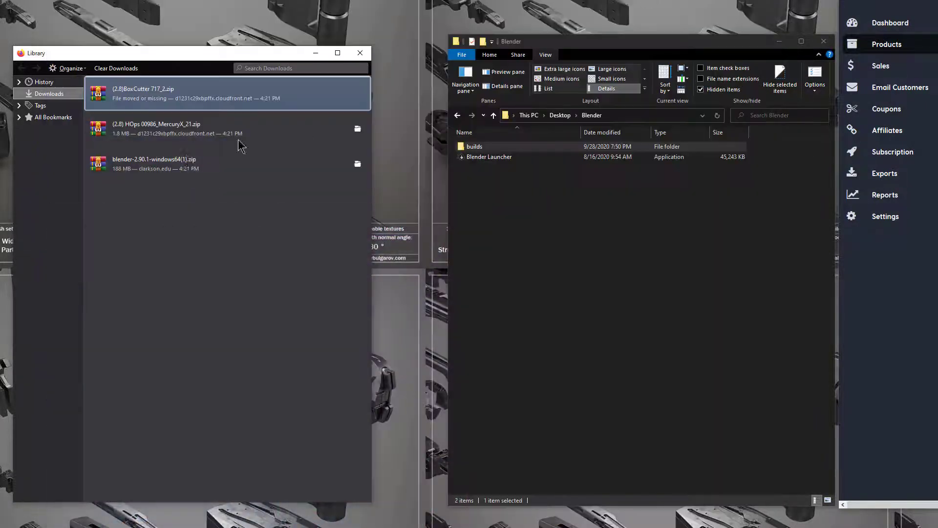
click(179, 163)
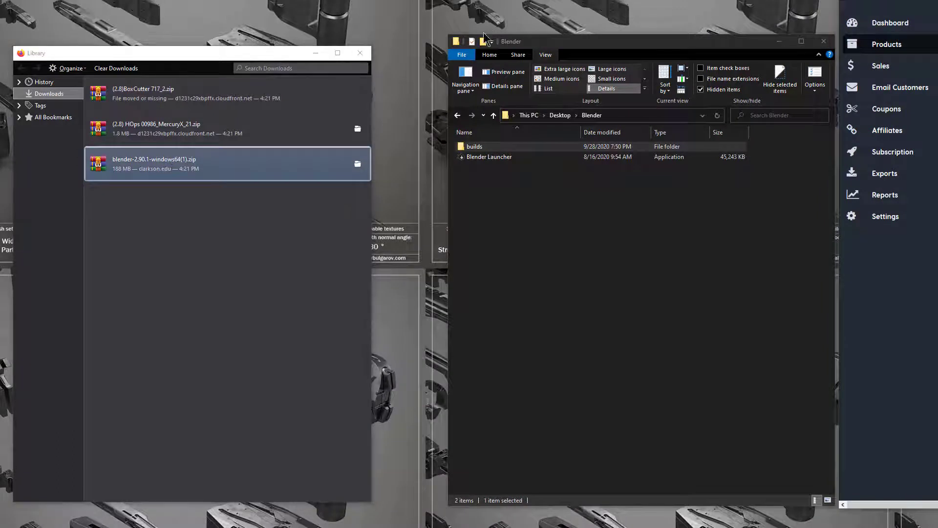
- Open the Blender 2.90.1 zip in WinRAR and extract its folder into Desktop\Blender
double_click(153, 163)
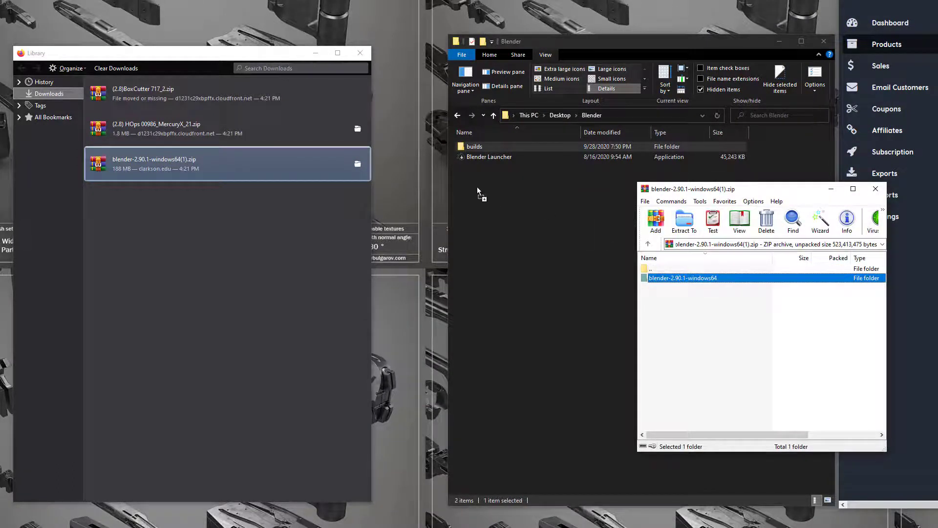
click(684, 220)
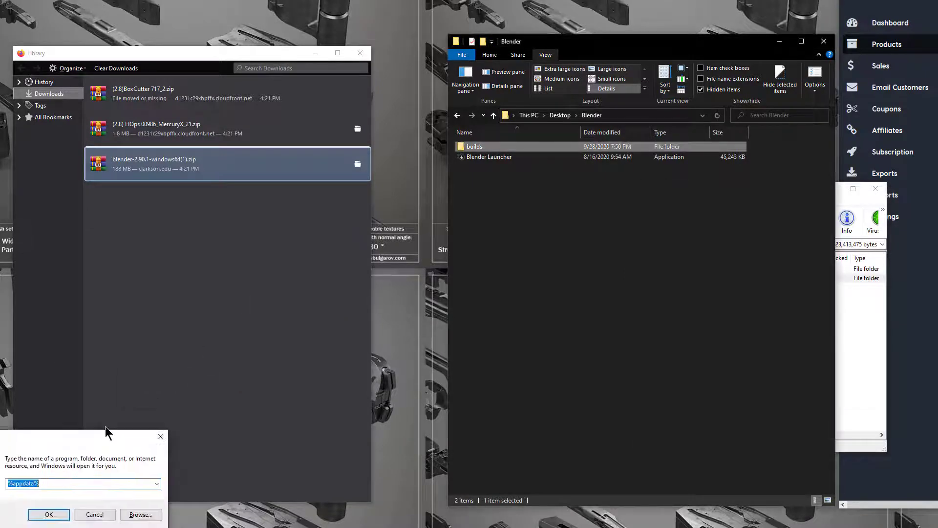
- Browse AppData's Blender Foundation settings, then open the extracted blender-2.90.1-windows64 folder
click(48, 514)
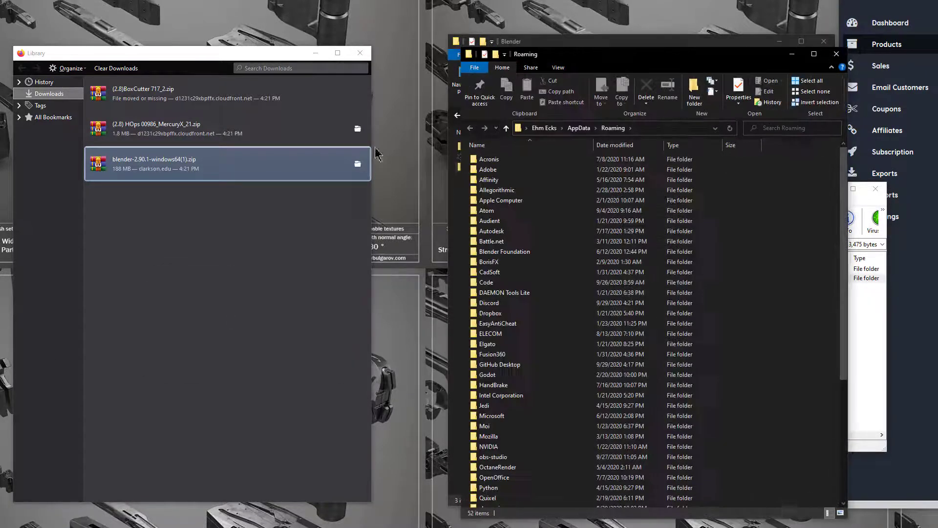
double_click(504, 251)
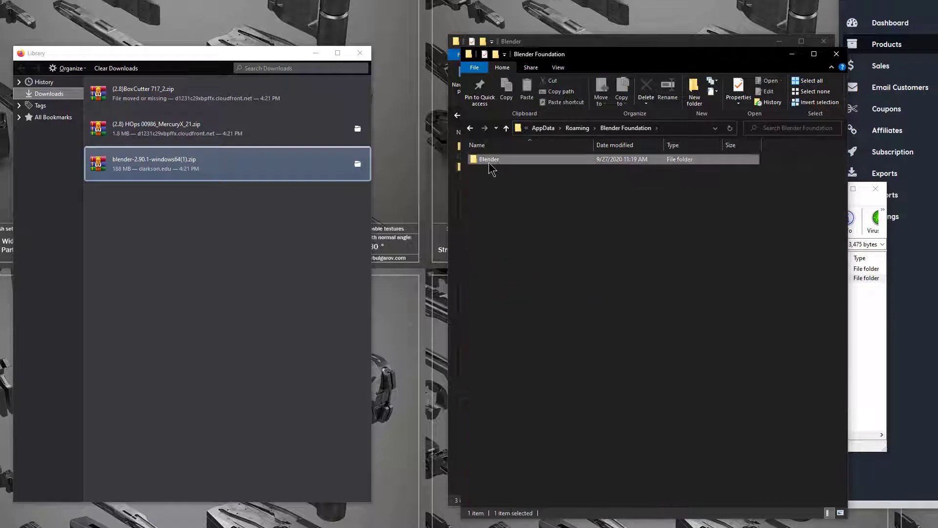
double_click(488, 160)
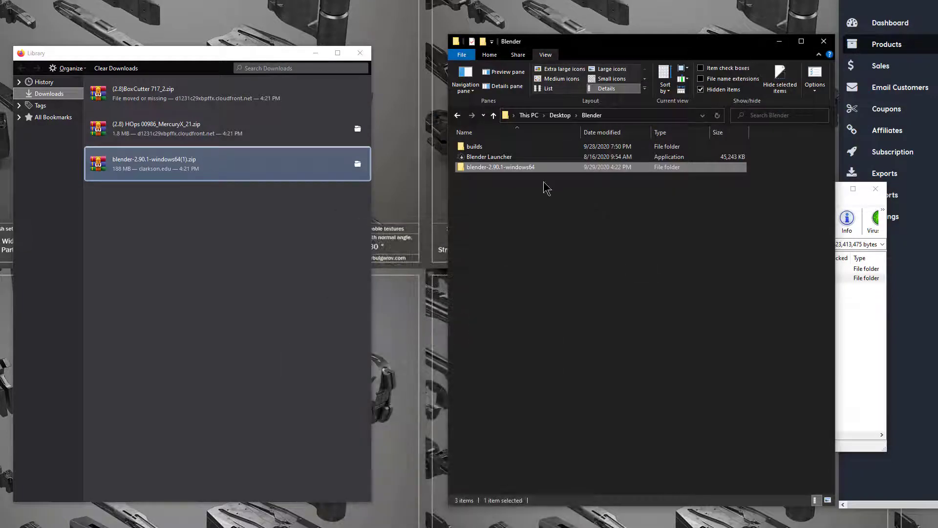
double_click(501, 167)
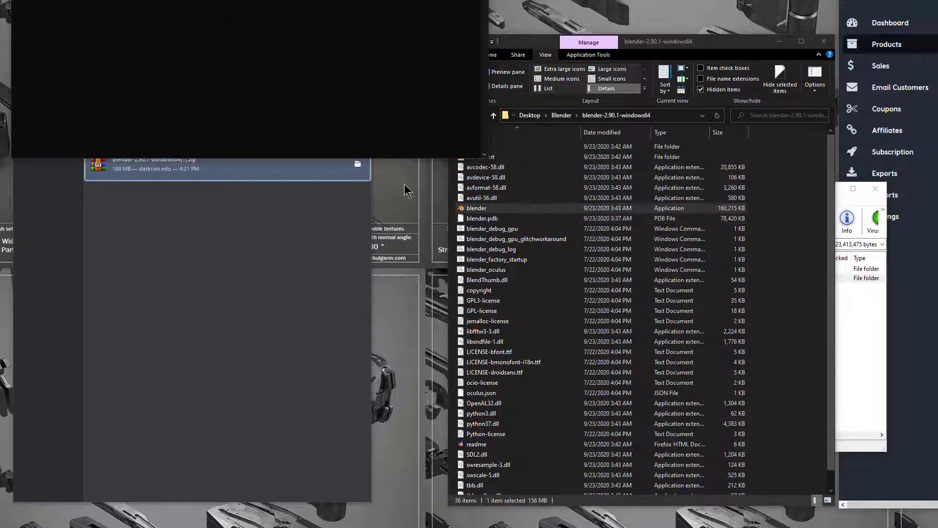
- Launch blender.exe 2.90.1 and show the Add-ons list in Preferences
double_click(476, 208)
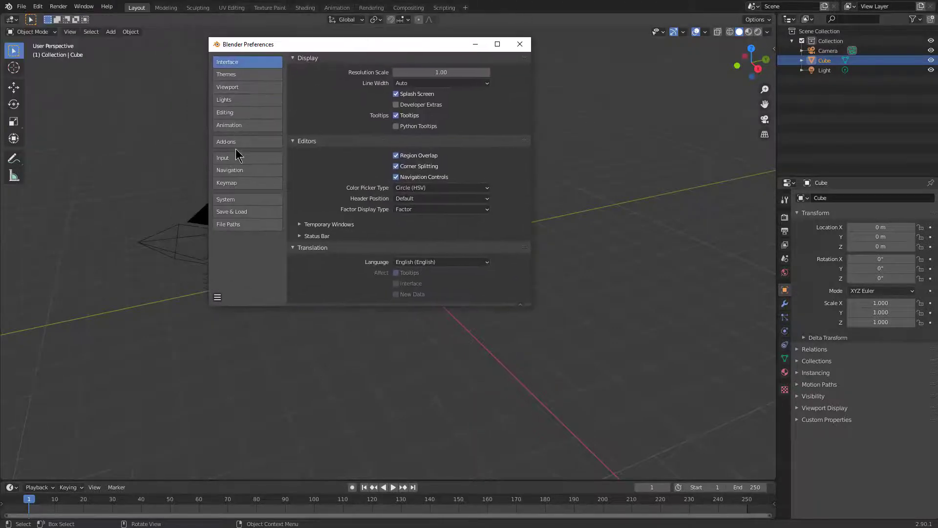
click(226, 142)
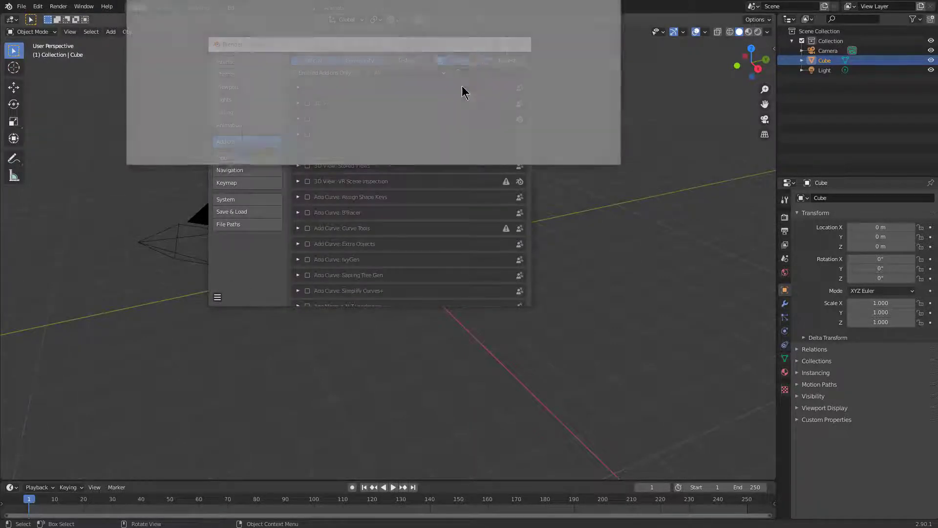
- Install the Hard Ops 9 and BoxCutter add-on zips and tick both to enable them
click(458, 60)
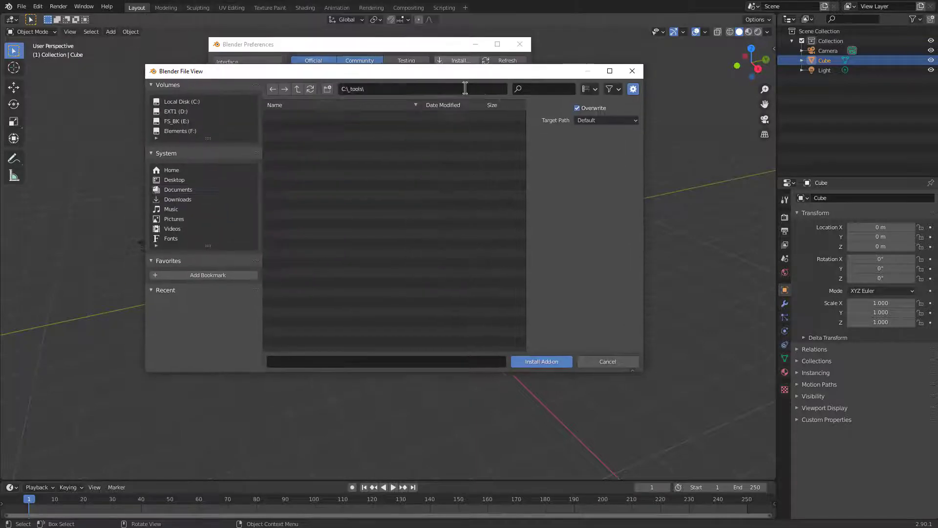
click(320, 243)
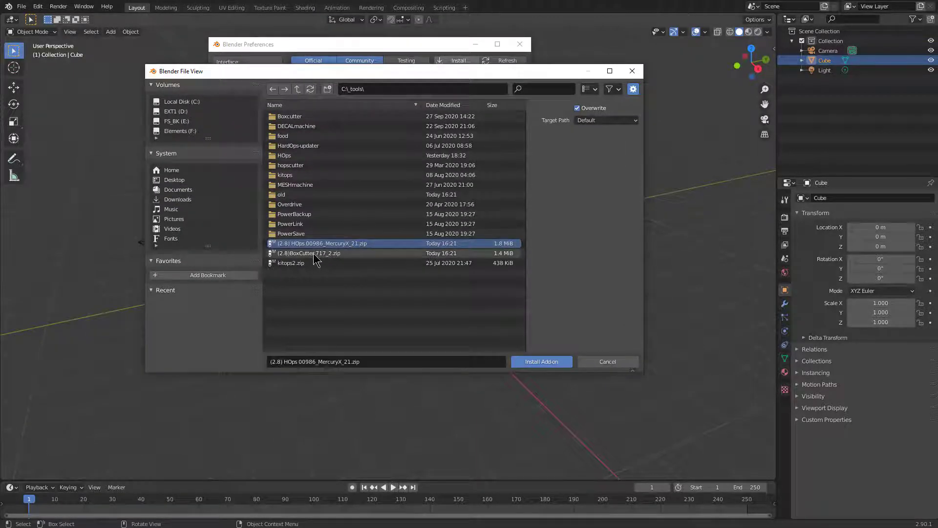
click(540, 361)
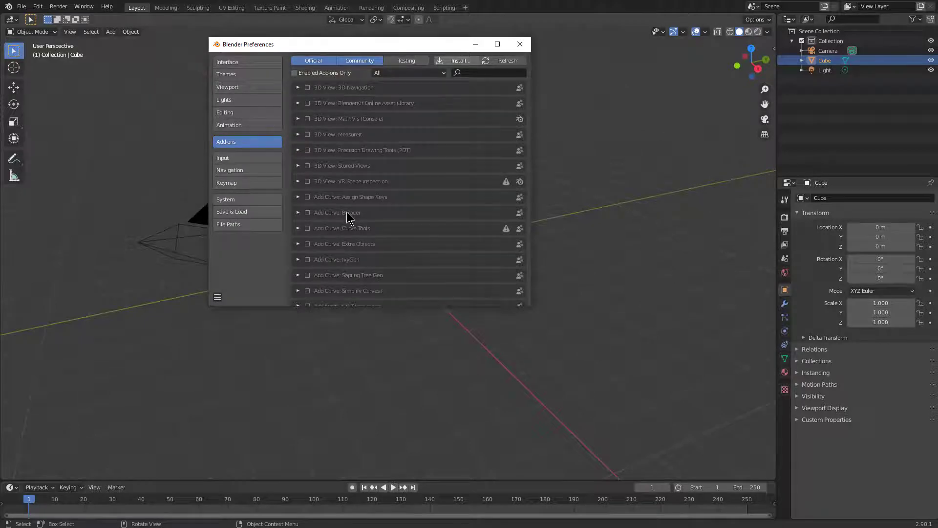
text(Hard Ops 9)
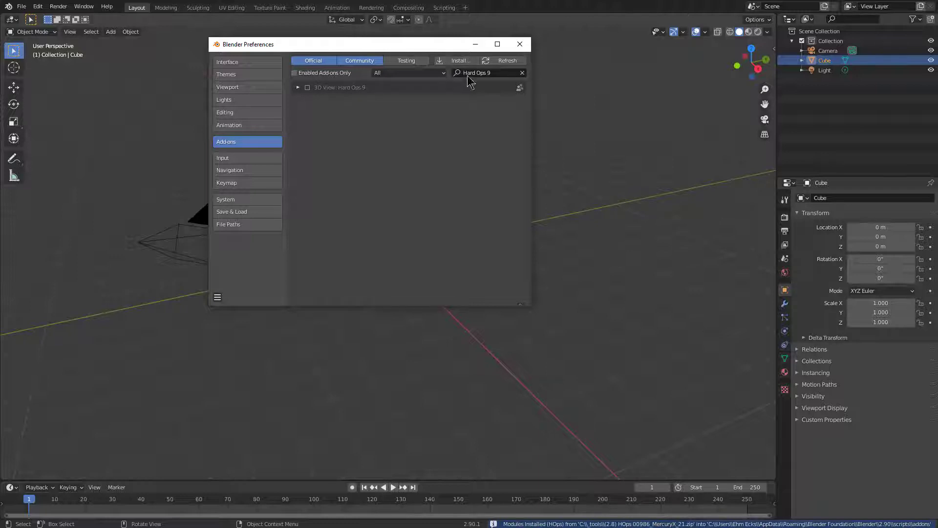
mouse_move(456, 133)
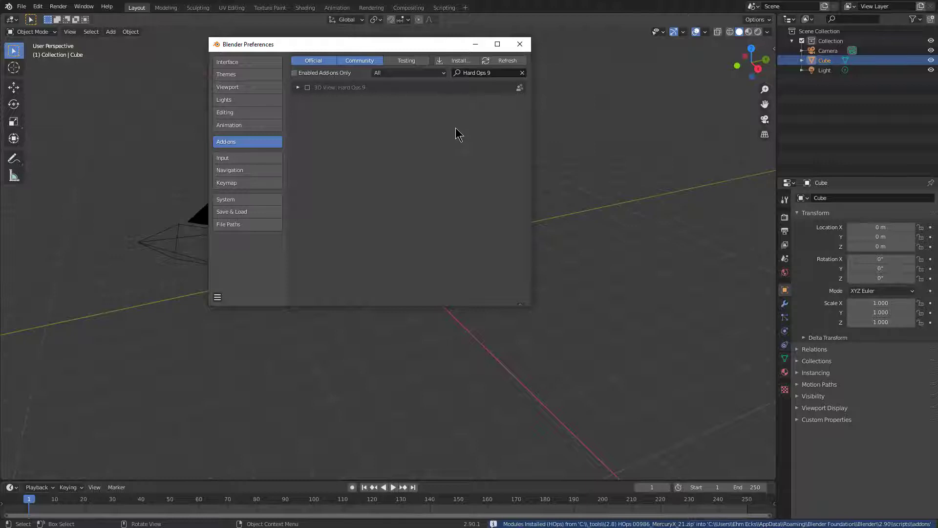
mouse_move(303, 96)
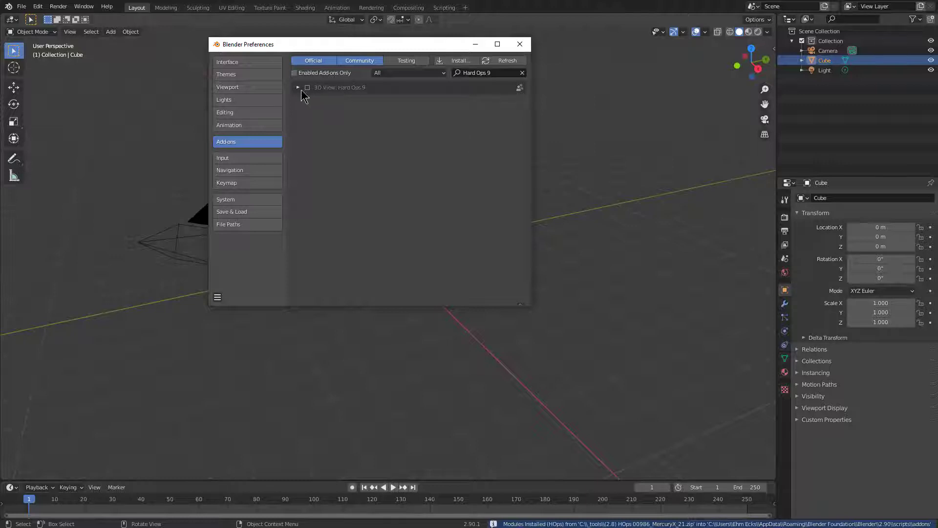
click(458, 61)
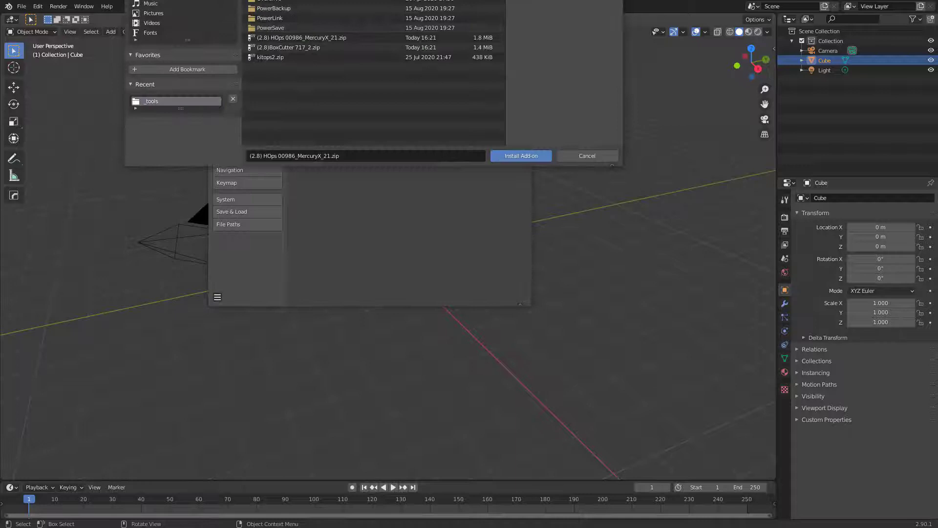
click(519, 155)
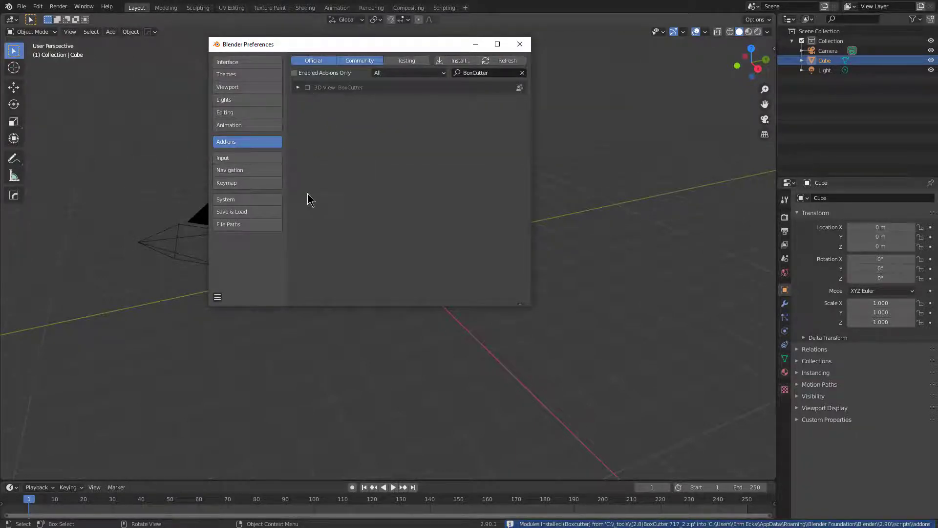
click(228, 62)
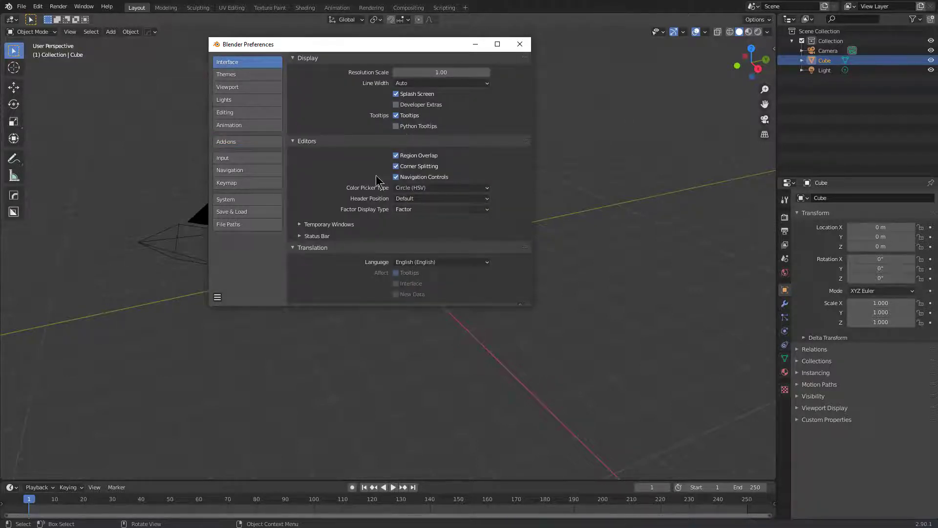
- Set viewport anti-aliasing to 16 samples, then show the Editing preferences
click(226, 74)
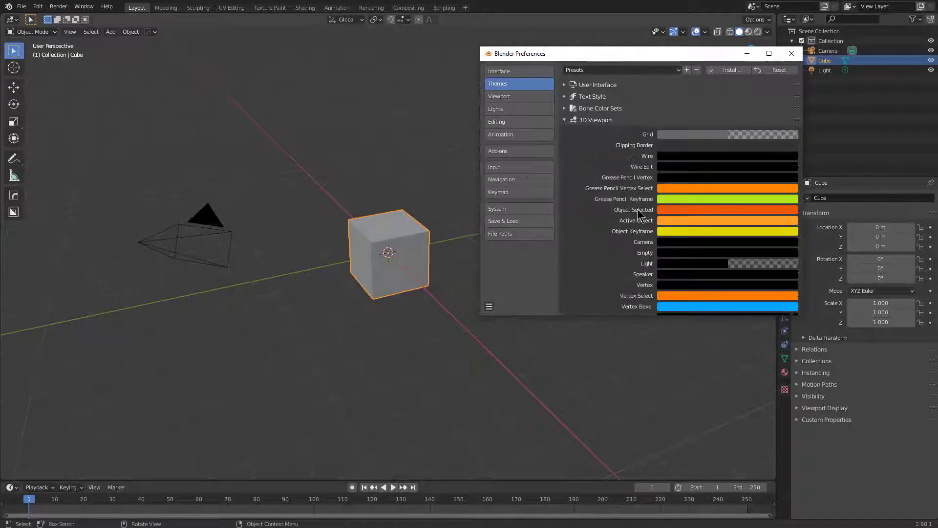
scroll(down, 3)
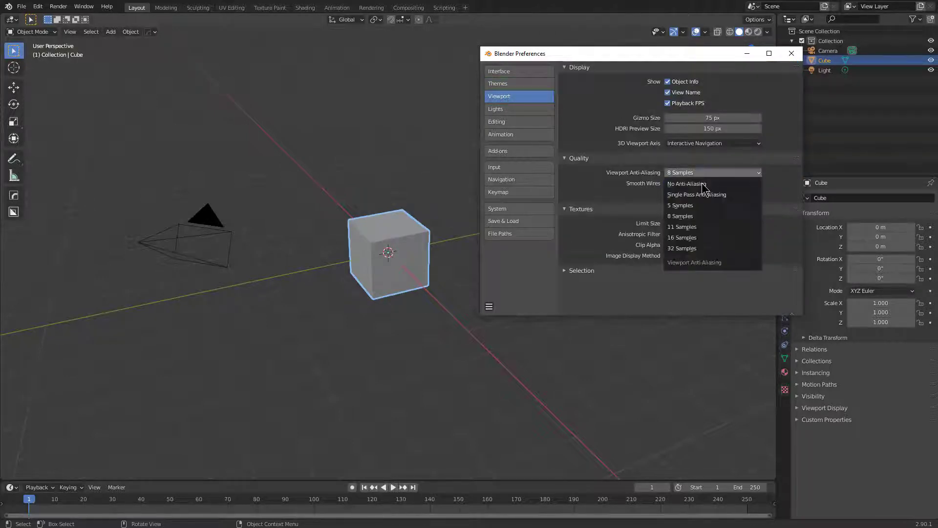
click(682, 237)
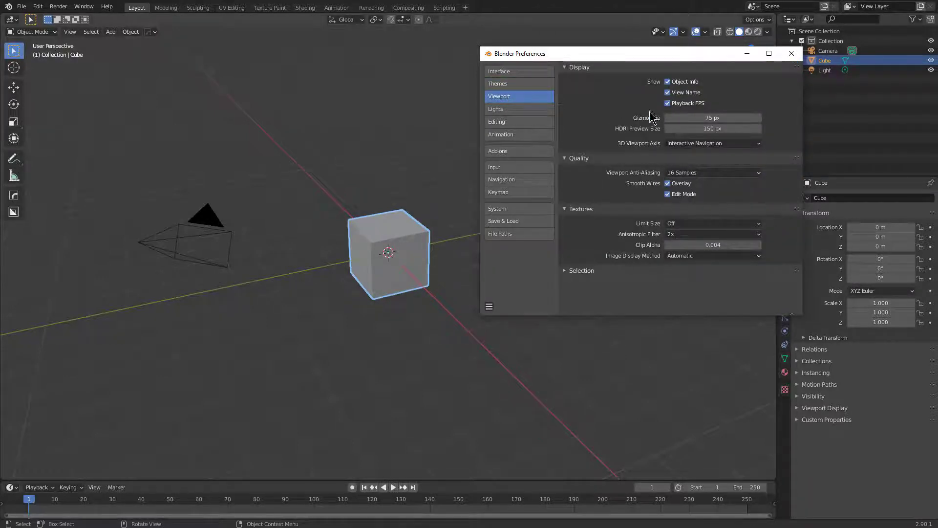
click(496, 122)
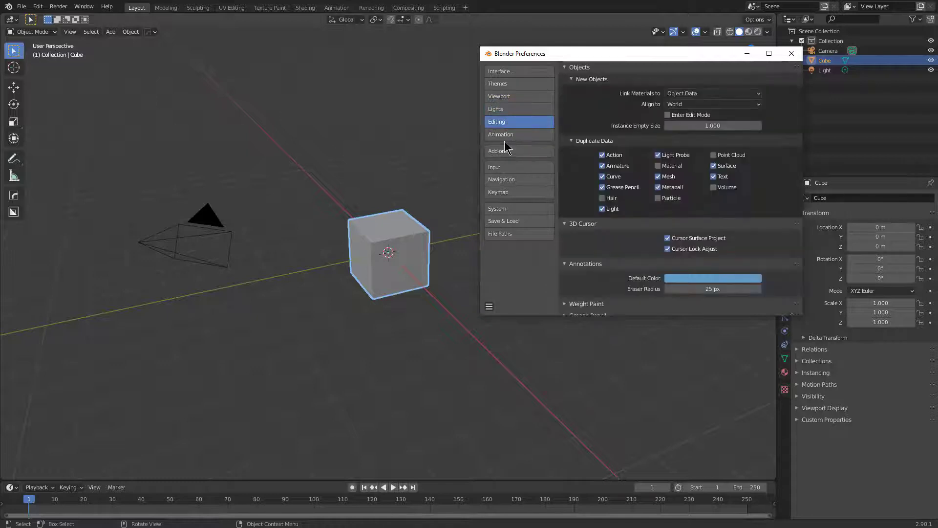
- Search add-ons for 'loop', 'f2' and 'cur', enabling LoopTools and Curve Tools
click(501, 150)
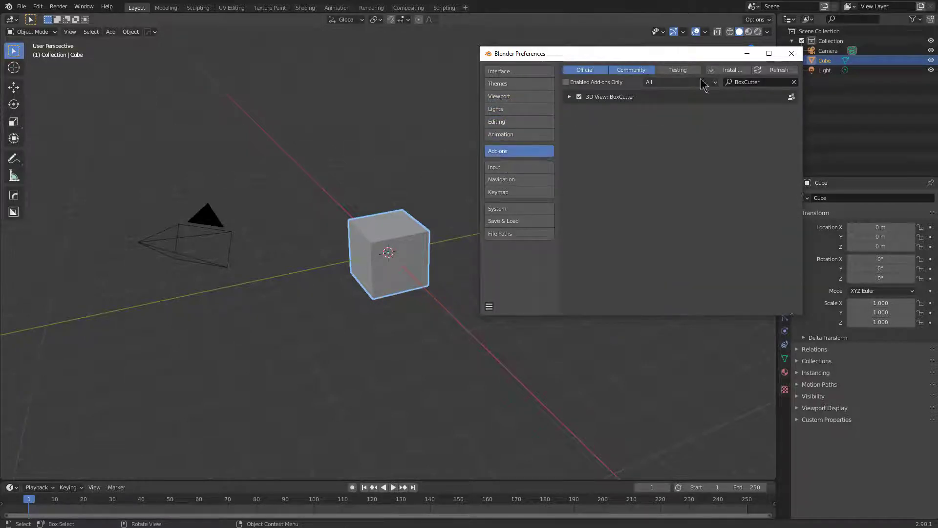
text(loop)
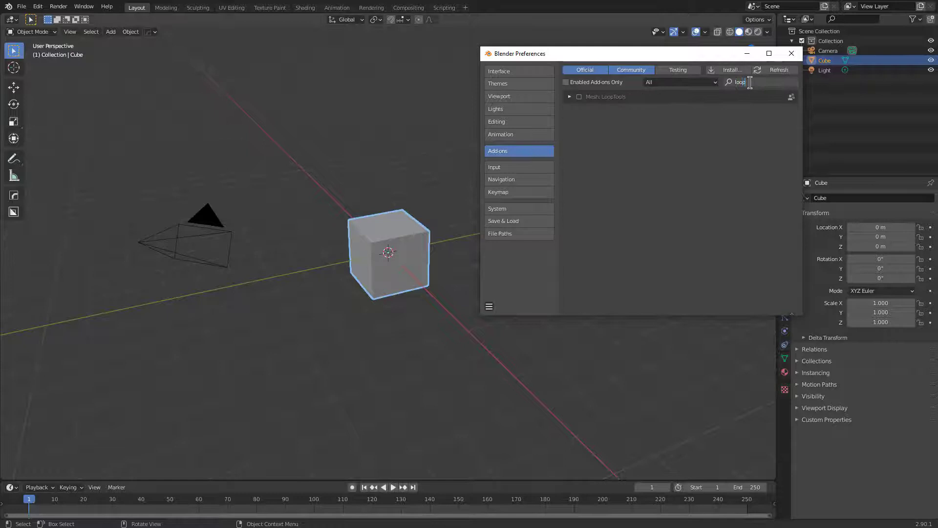
click(578, 96)
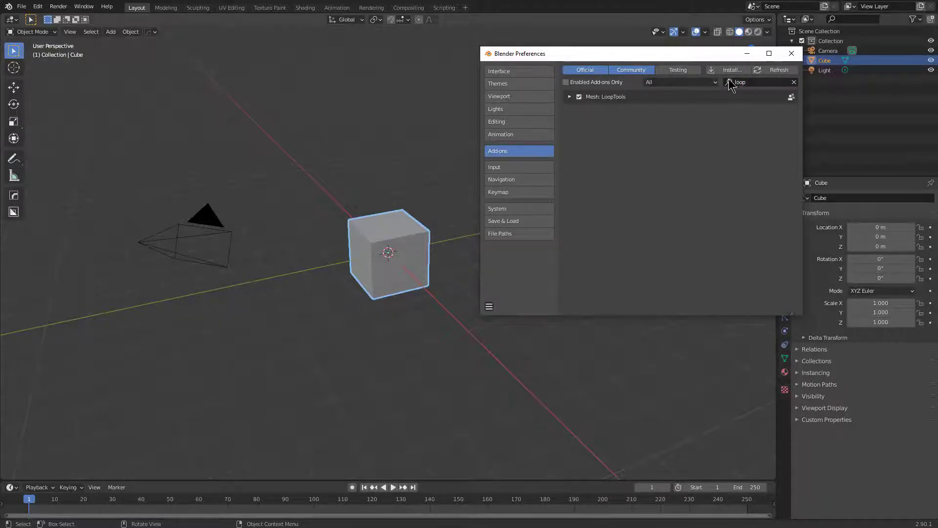
text(f2)
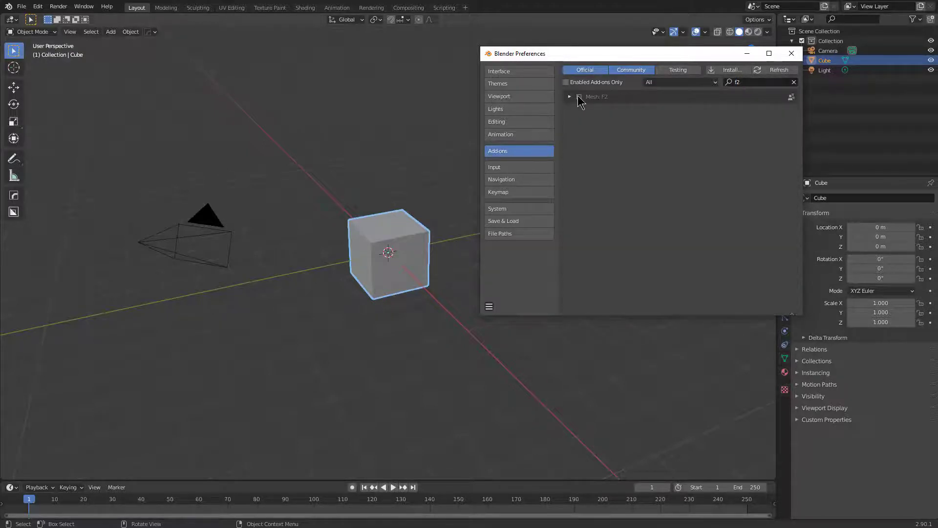
text(curve)
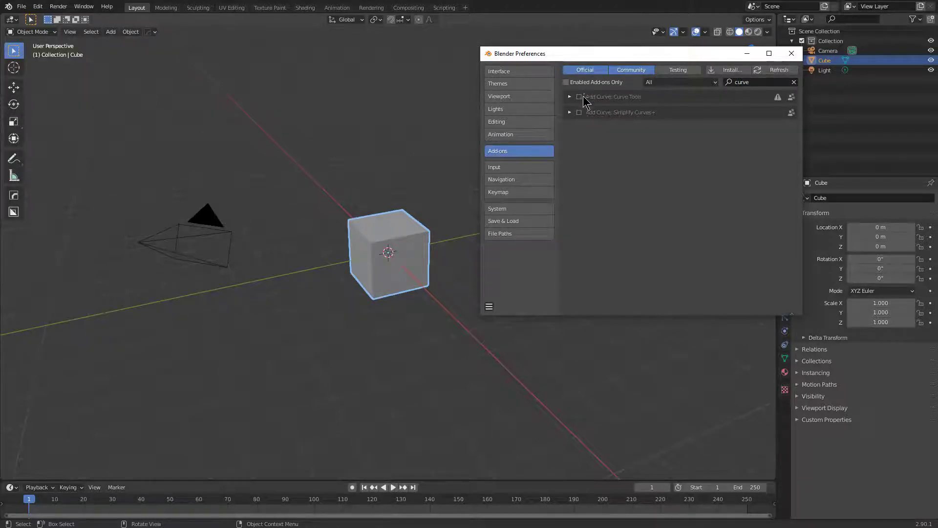
click(494, 167)
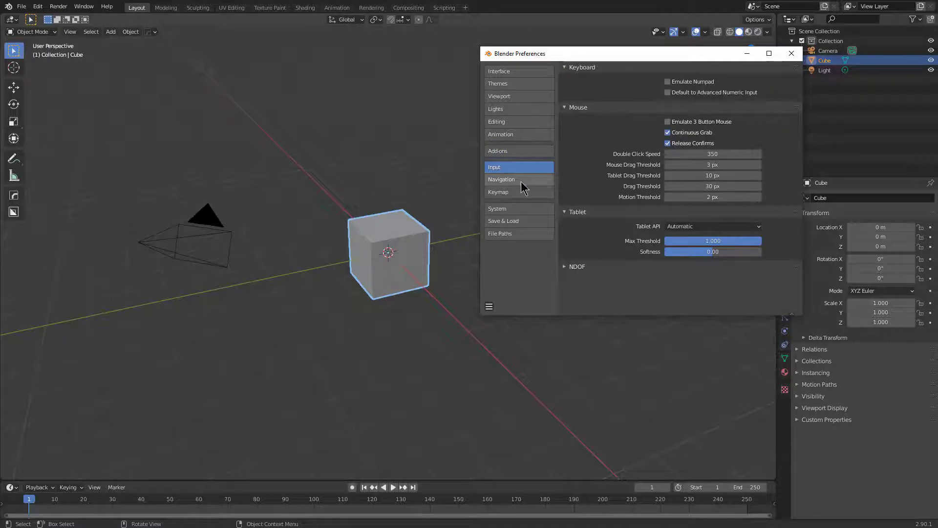
- Review the Set 3D Cursor keymap with Geometry orientation, then show System preferences
click(501, 179)
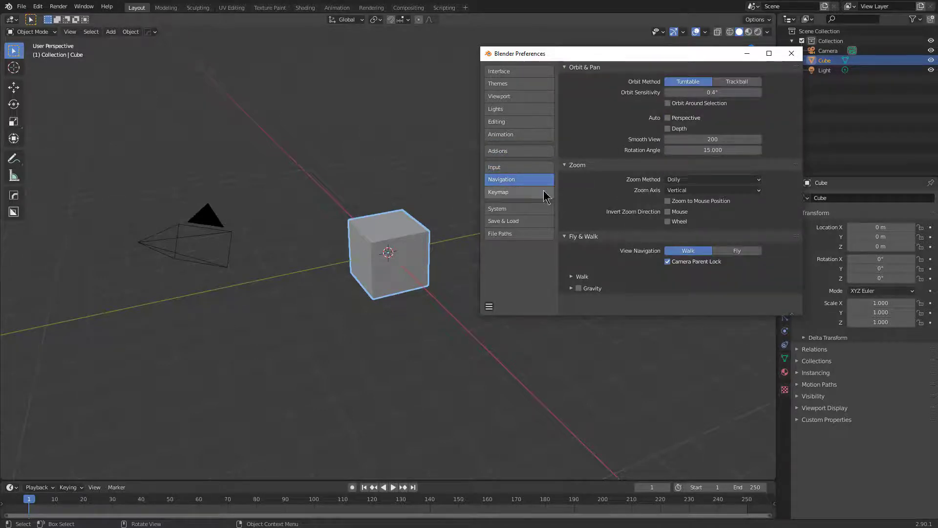
click(498, 192)
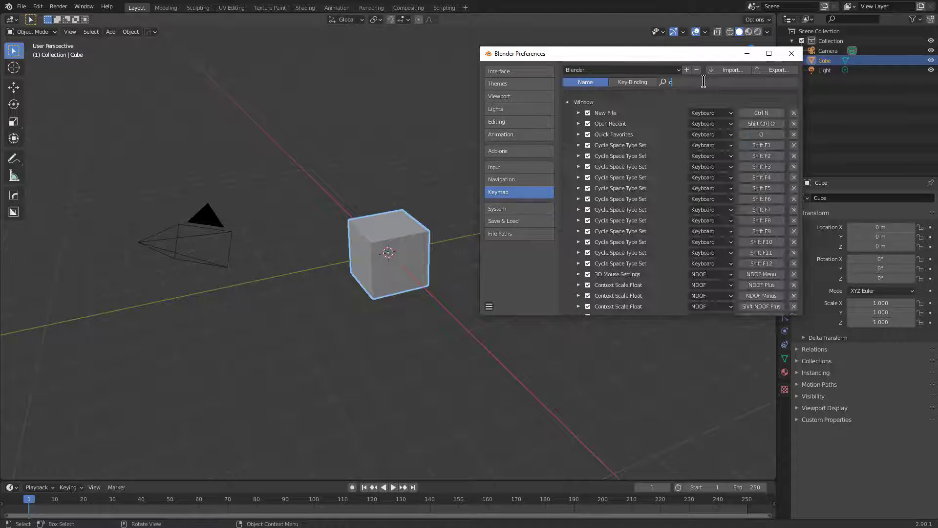
text(ursor)
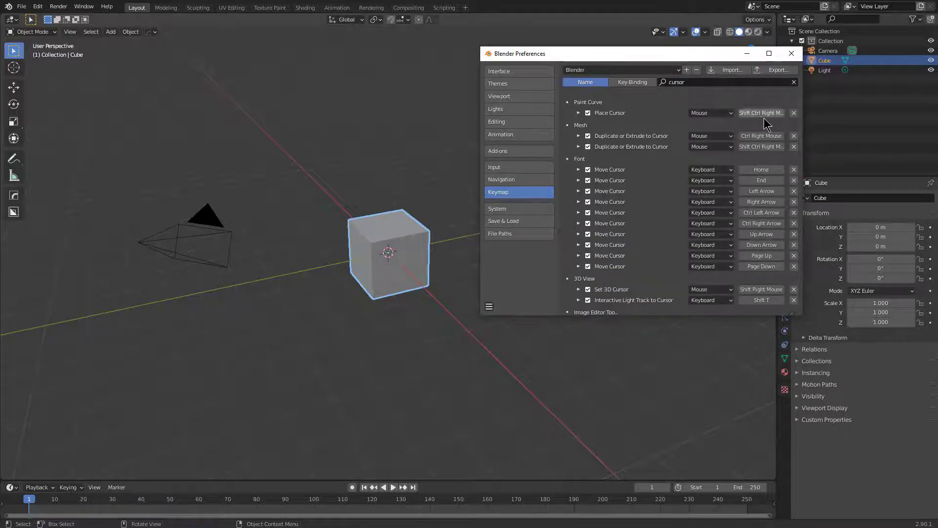
mouse_move(602, 183)
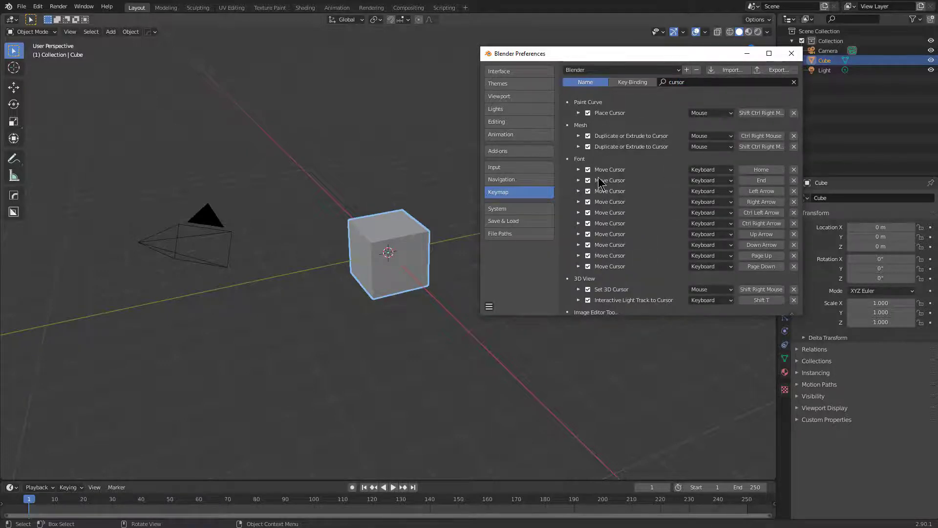
scroll(down, 3)
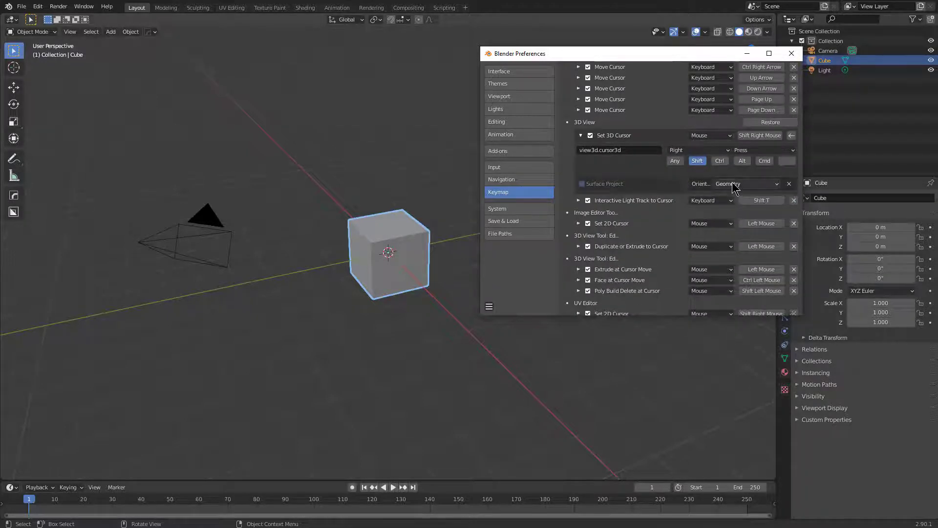
click(498, 209)
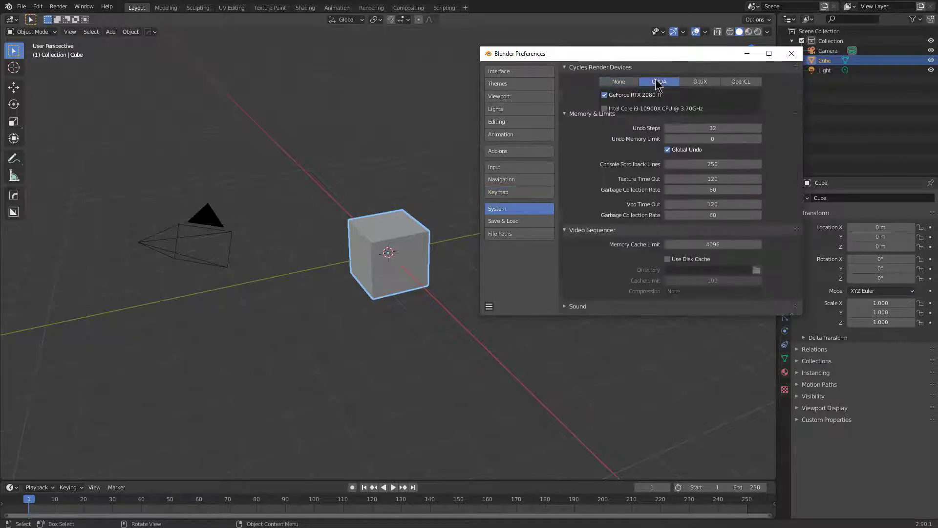
- Add the CPU as a CUDA render device and enable Auto Save and Auto Run Python Scripts
click(605, 109)
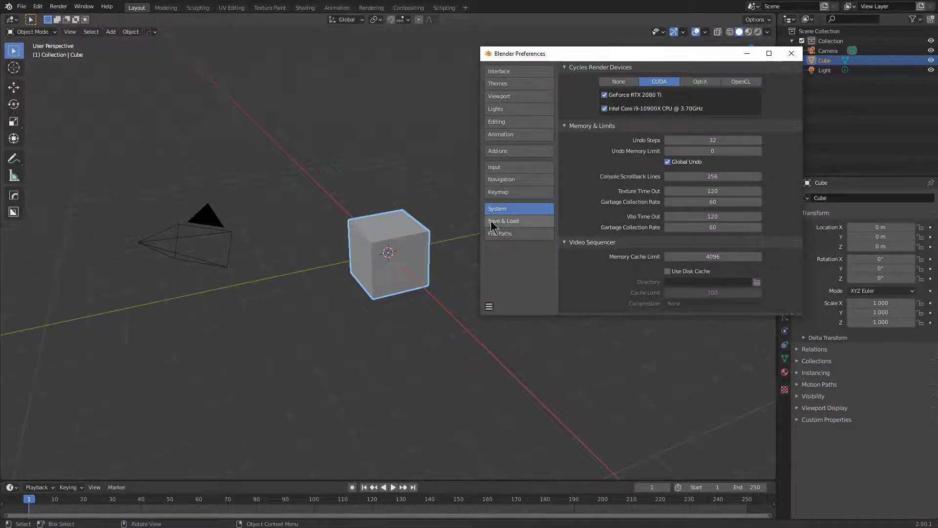
click(504, 221)
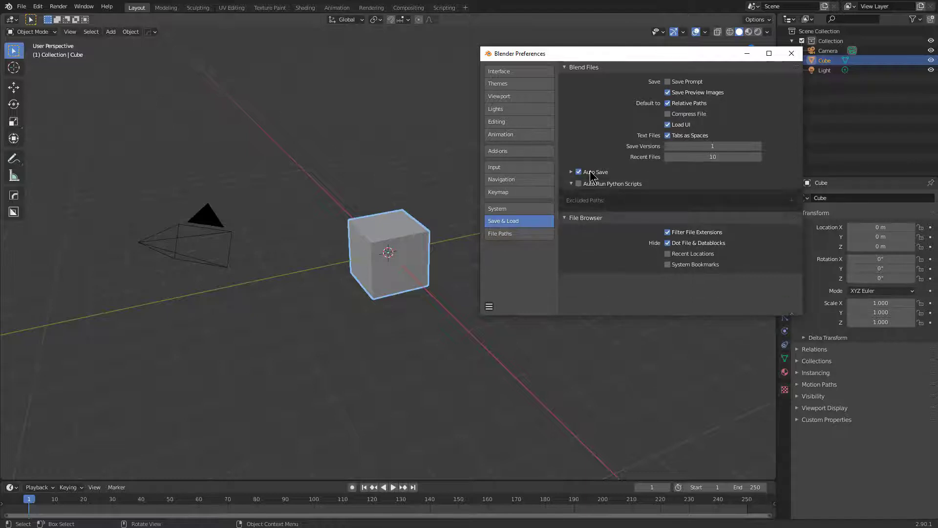
click(571, 171)
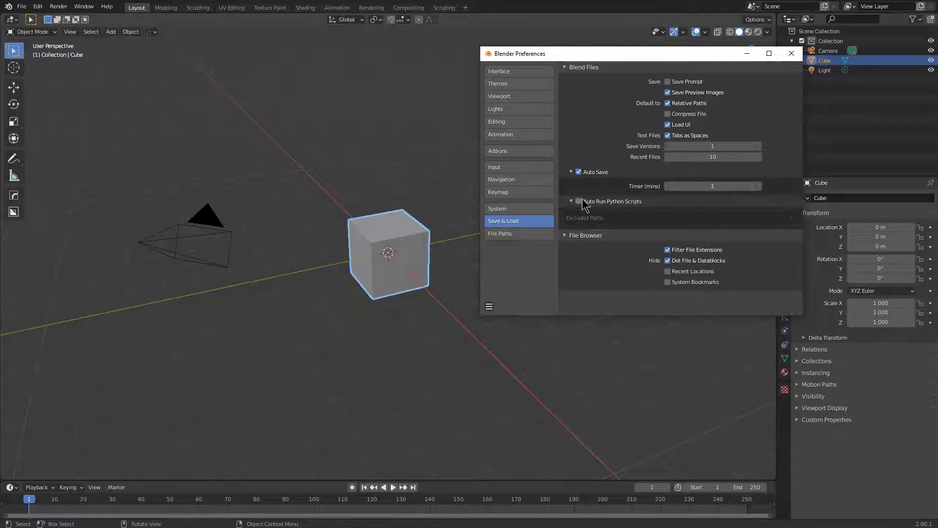
click(578, 200)
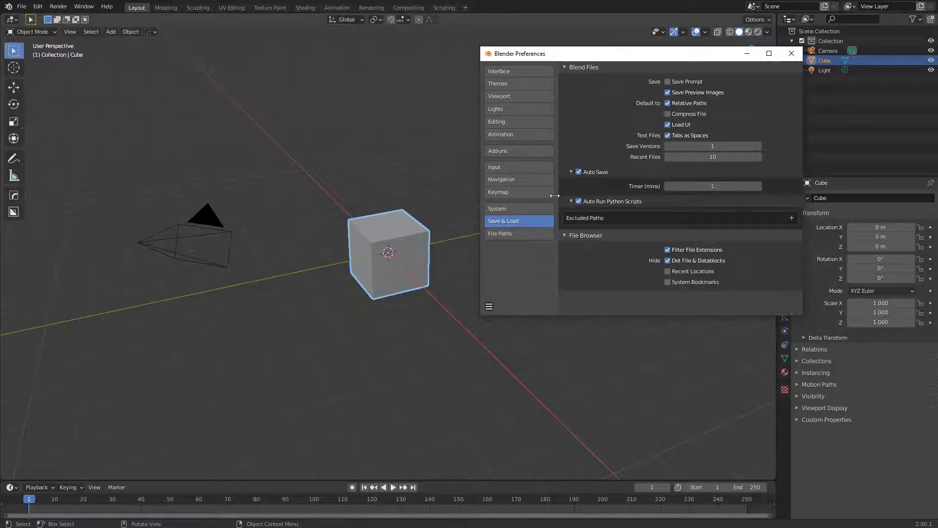
click(499, 234)
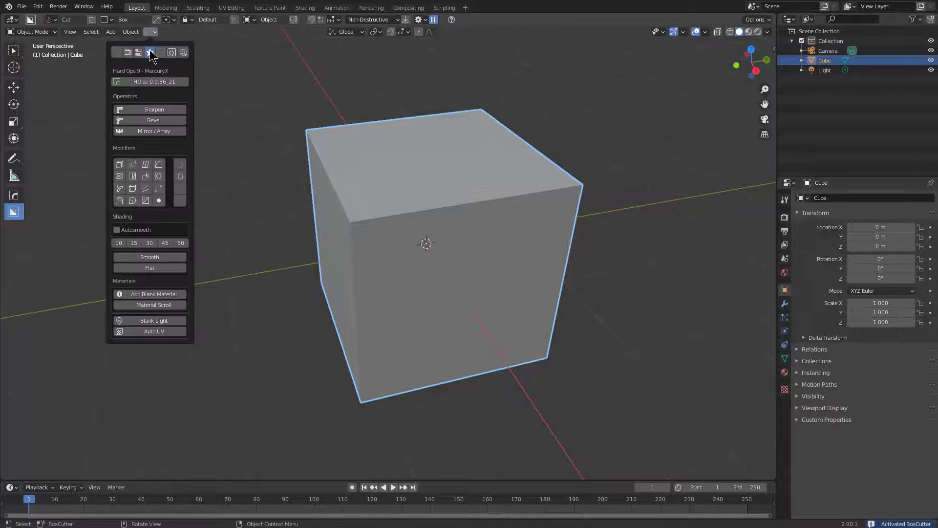
- Switch the HardOps helper panel to its settings tab and toggle an option
click(161, 52)
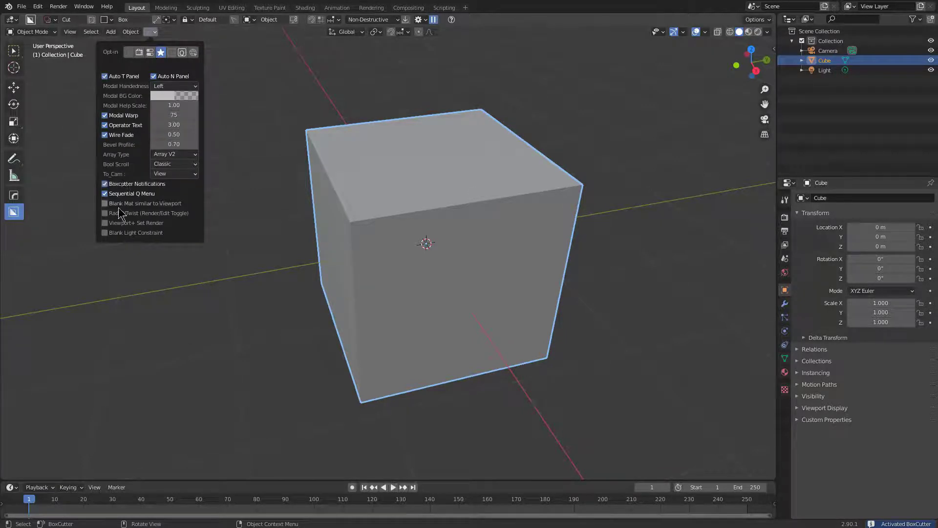
click(432, 182)
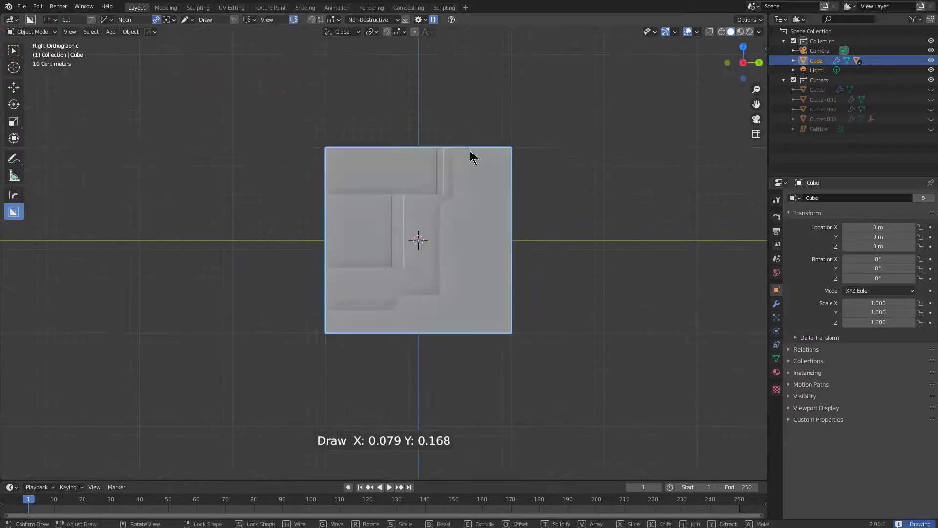
- Draw a BoxCutter shape across the cube's side, deepening the stepped cut
drag(467, 146, 512, 248)
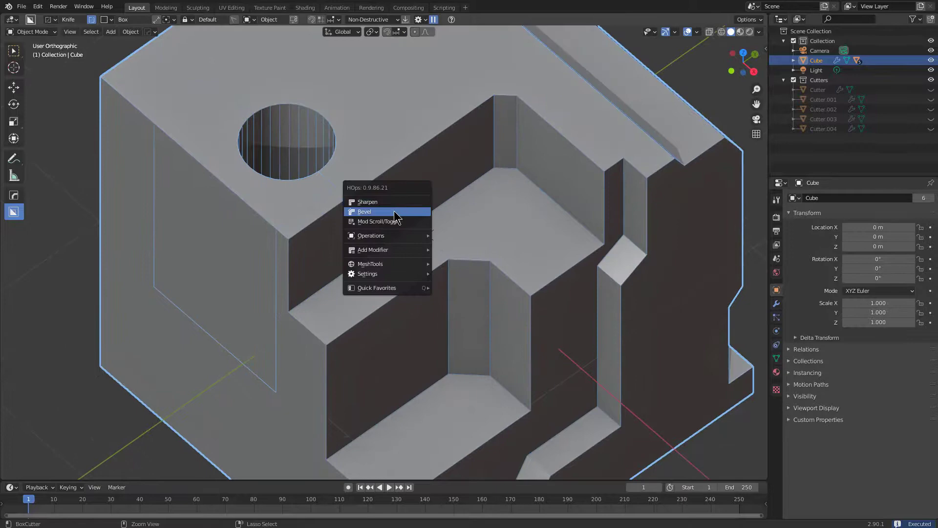
- Bevel the cut cube's edges using HardOps Bevel
click(368, 201)
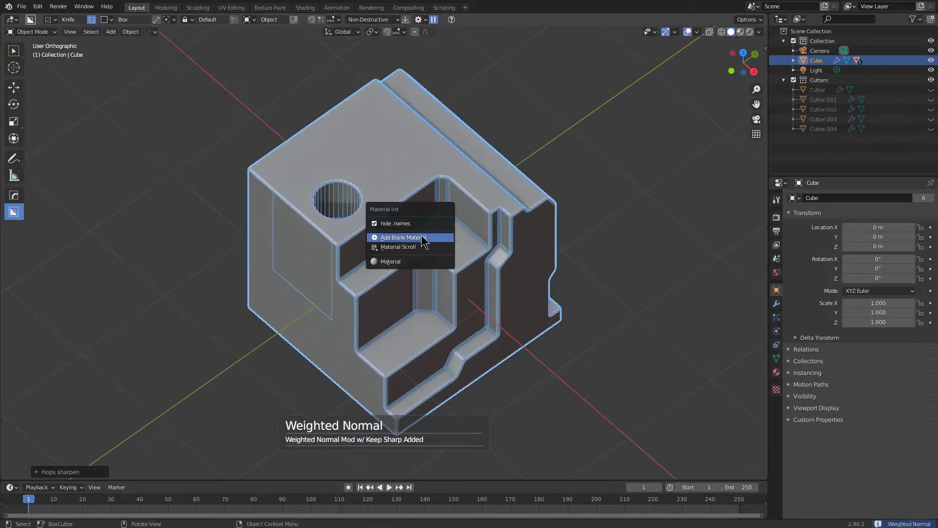
- Apply a new blank material to the cube
click(400, 237)
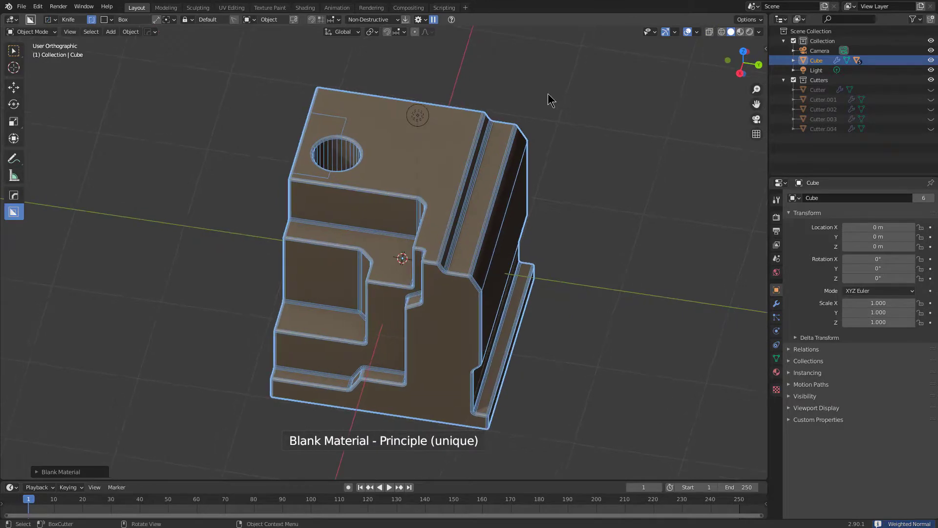